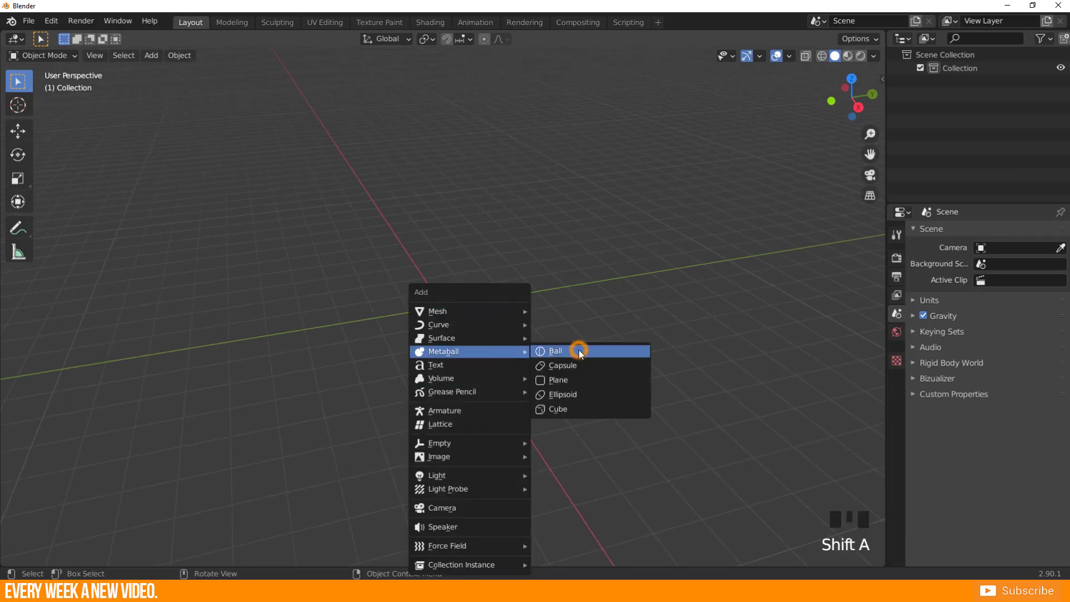
- Add a metaball ball moved aside, then a mesh plane tilted and raised
click(555, 351)
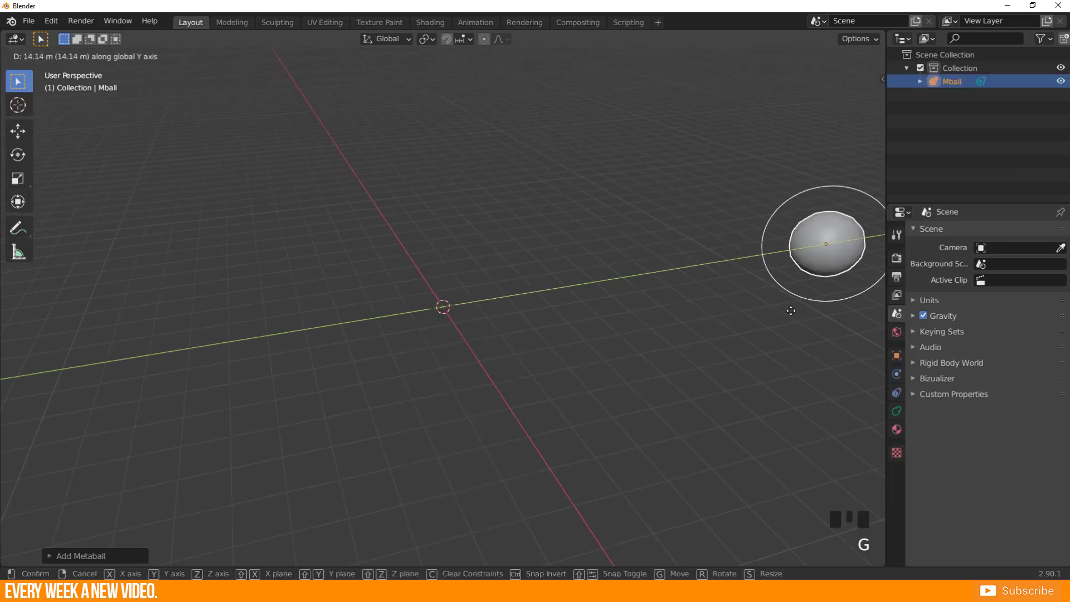
key(shift+a)
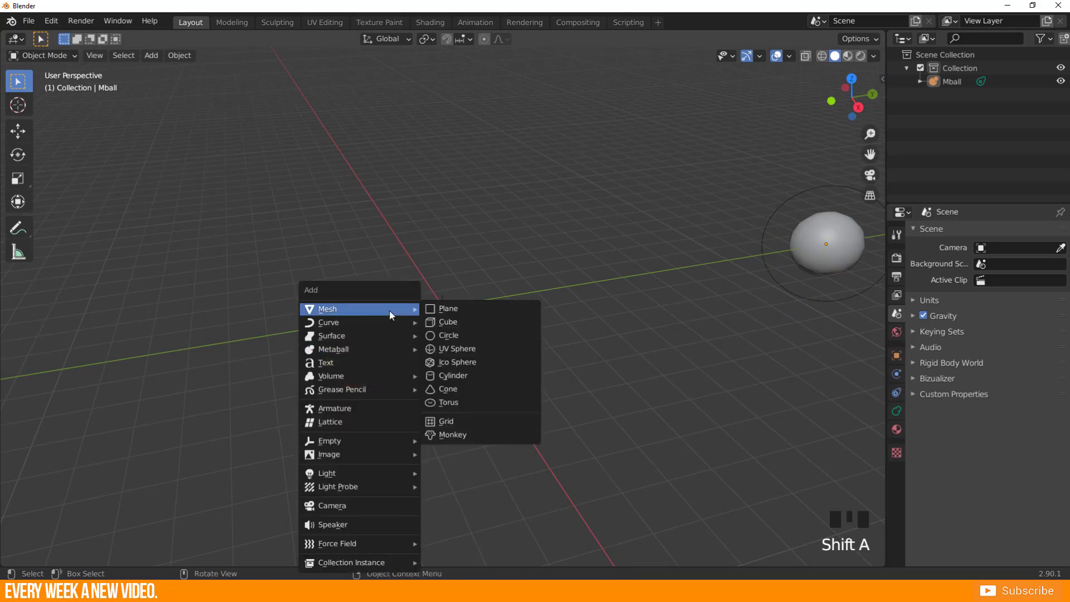
click(448, 307)
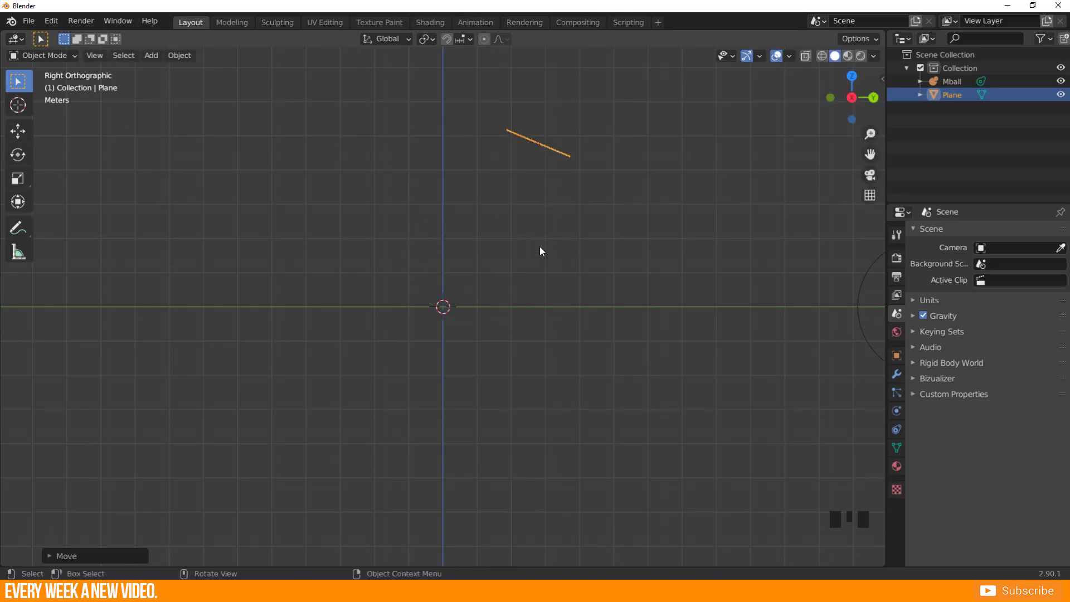
- Add a particle system to the plane with Render As set to Object
click(896, 392)
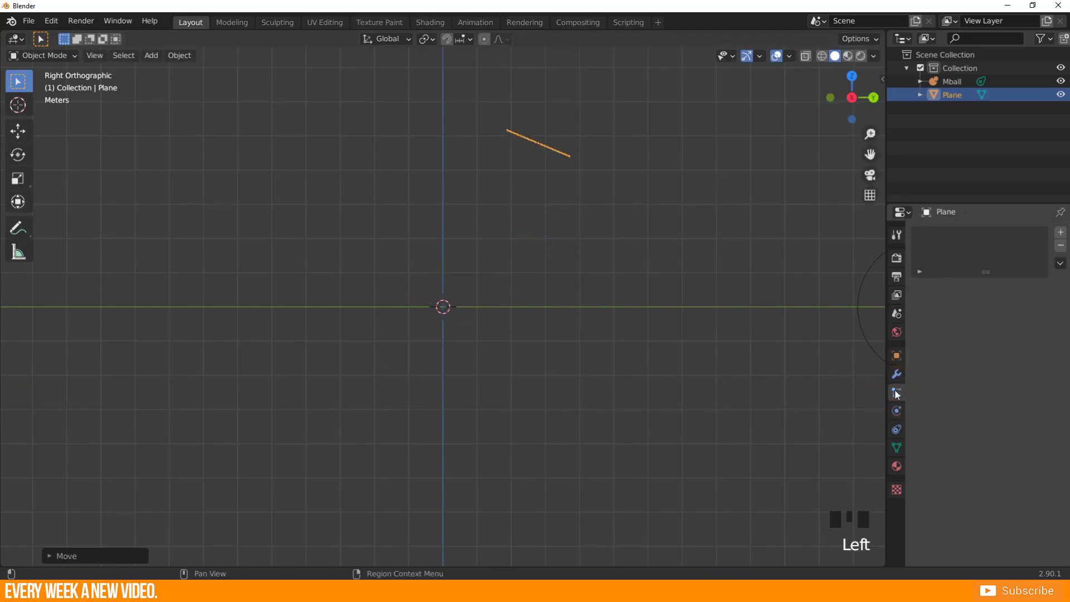
click(896, 392)
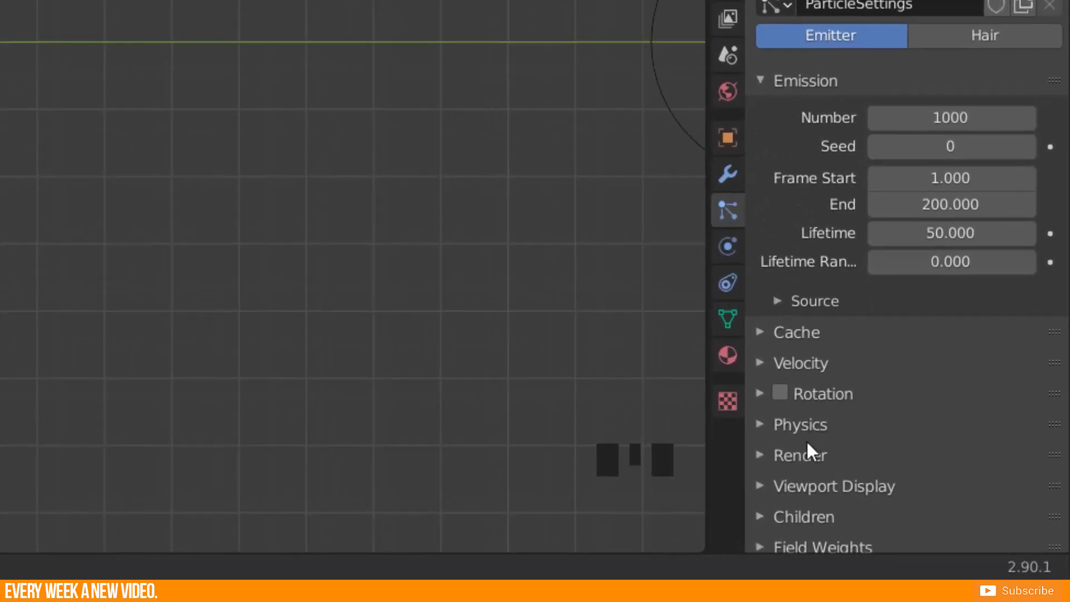
scroll(down, 3)
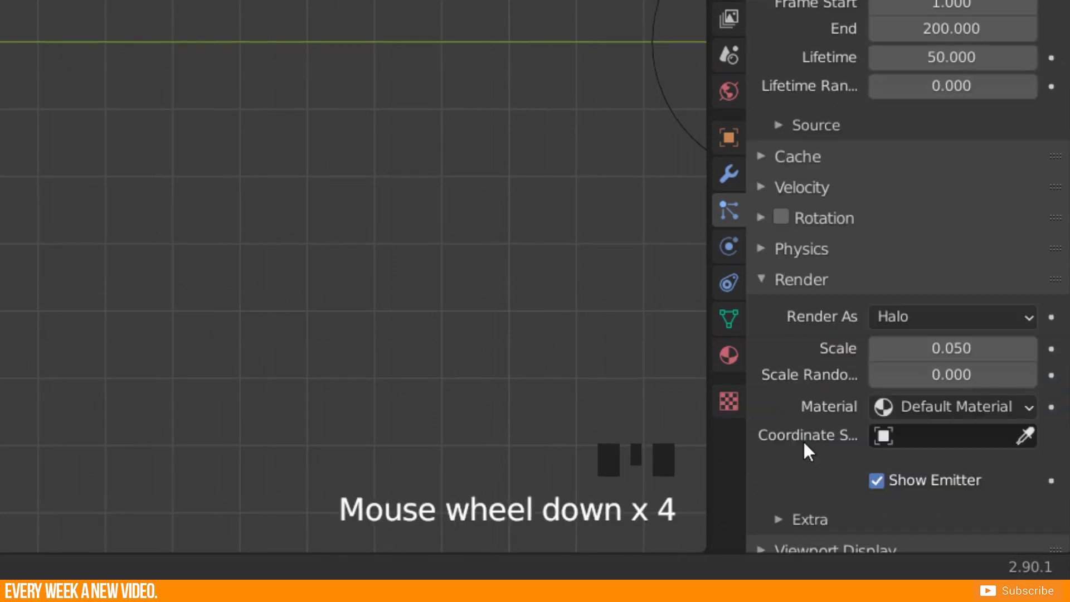
click(948, 273)
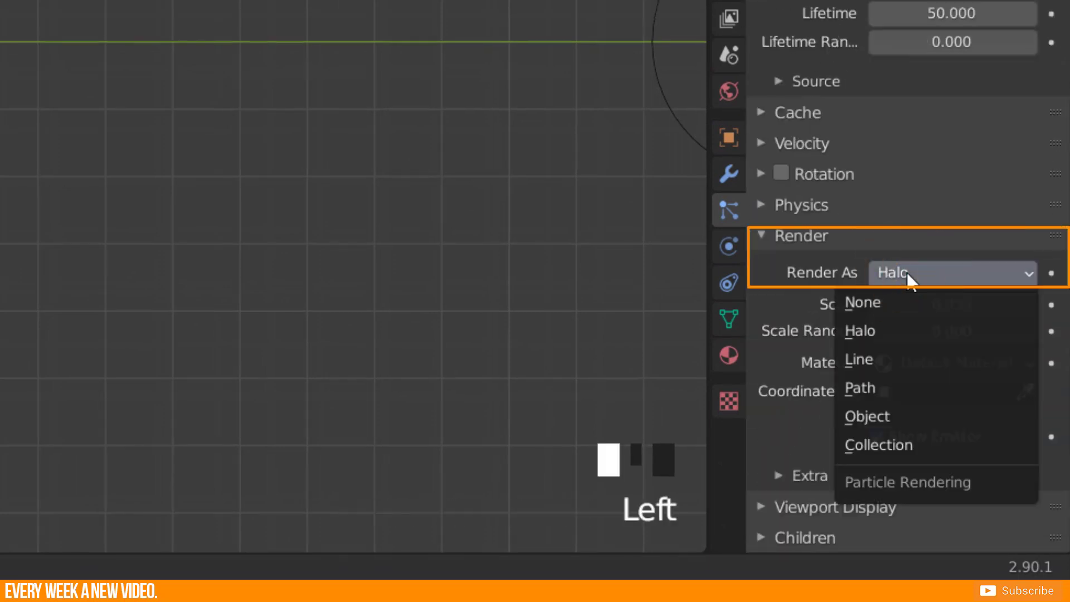
mouse_move(887, 417)
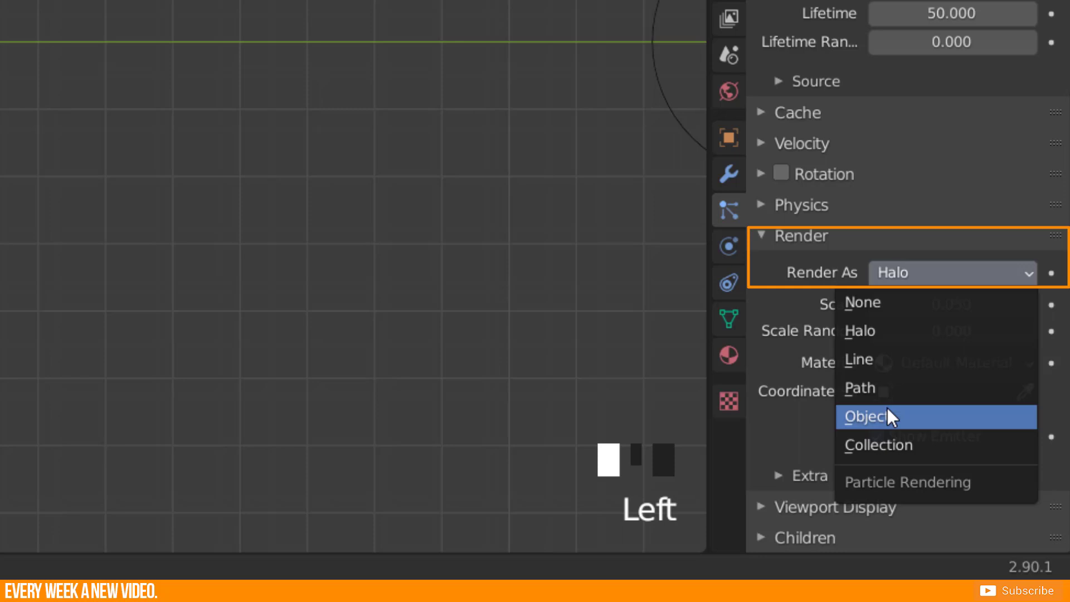
click(867, 417)
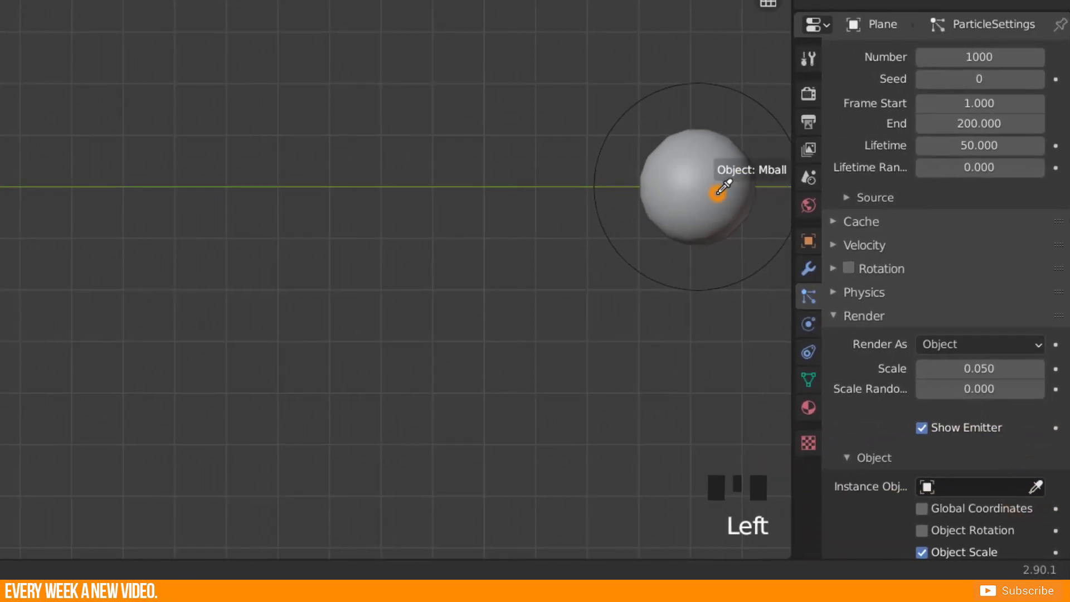
- Use Mball as instance object, scale 0.3, 500 particles, lifetime 200, normal velocity 4
click(717, 193)
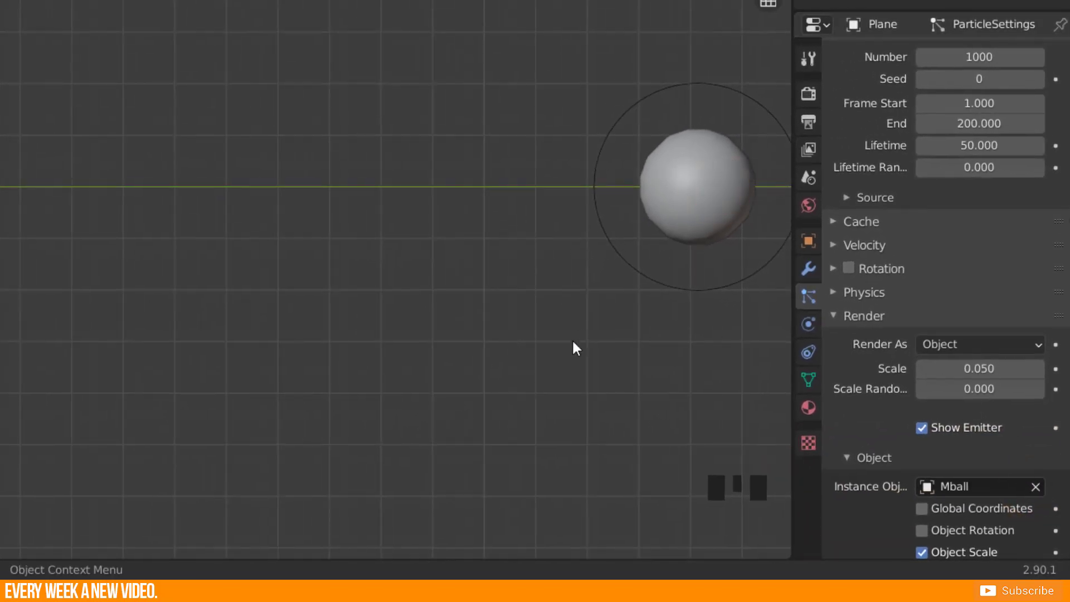
double_click(978, 368)
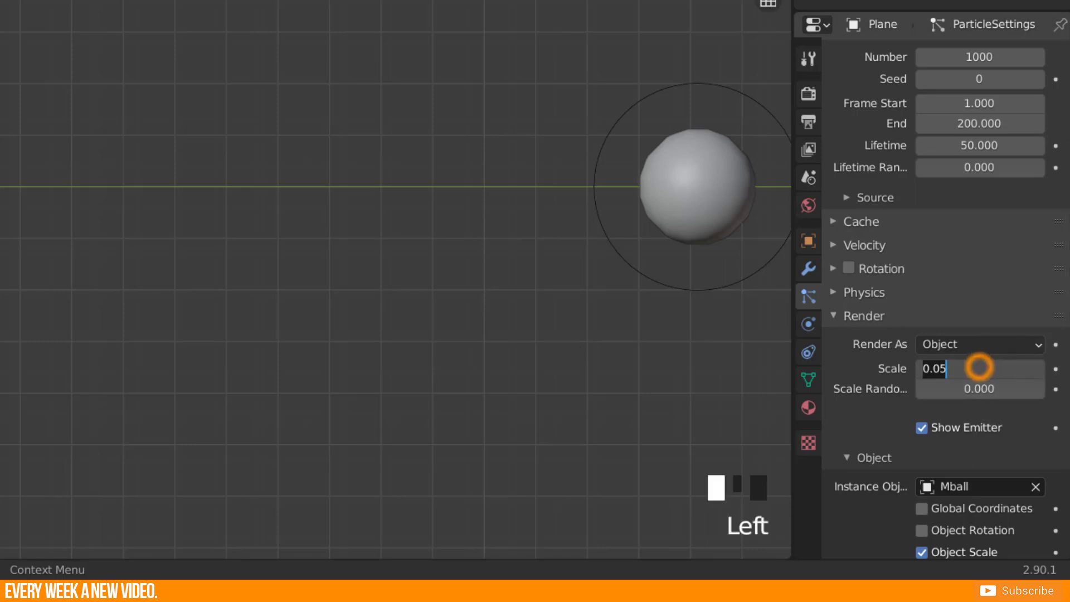
text(0.3)
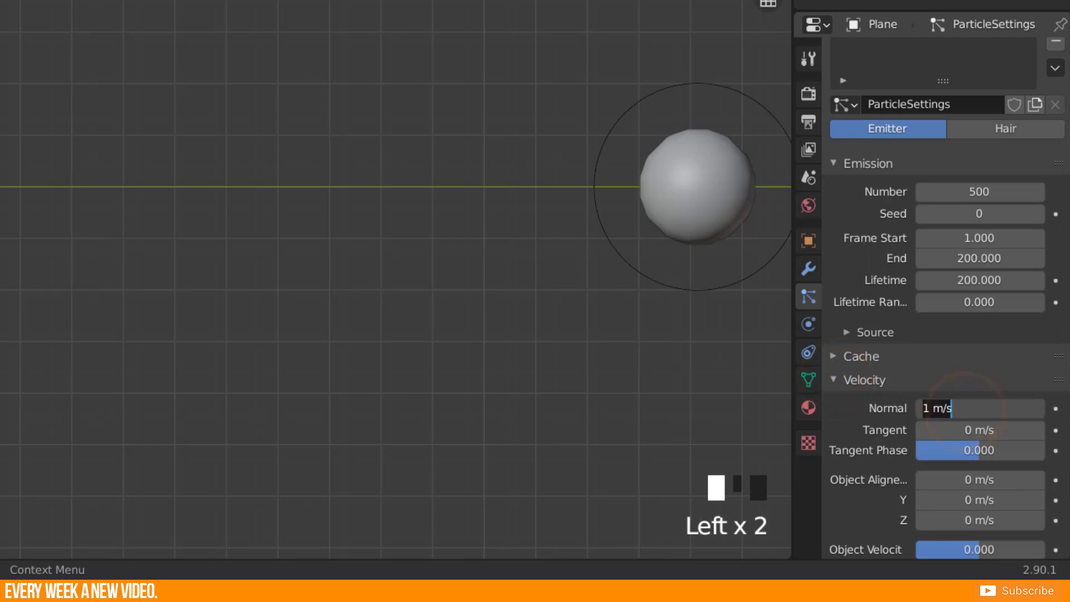
text(4)
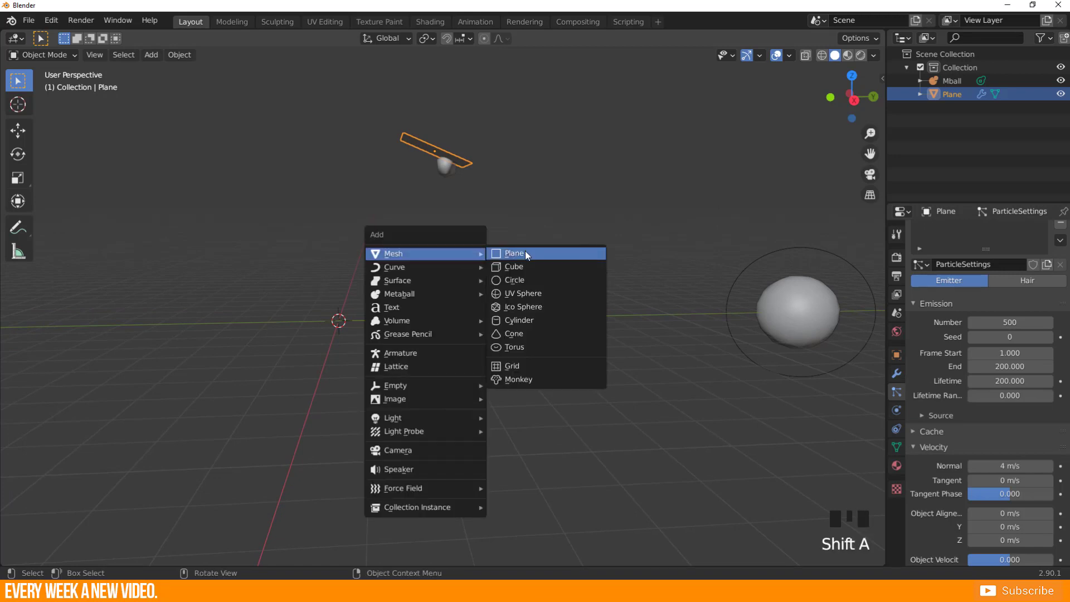
- Add an enlarged ground plane, camera and sun, and create the metaball's material
click(513, 253)
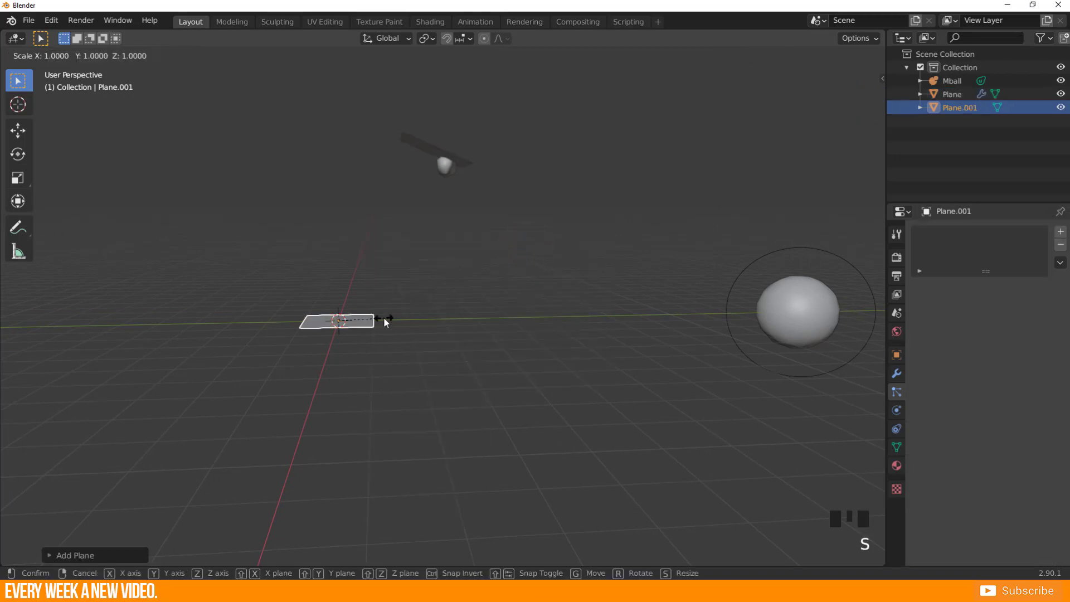
click(386, 321)
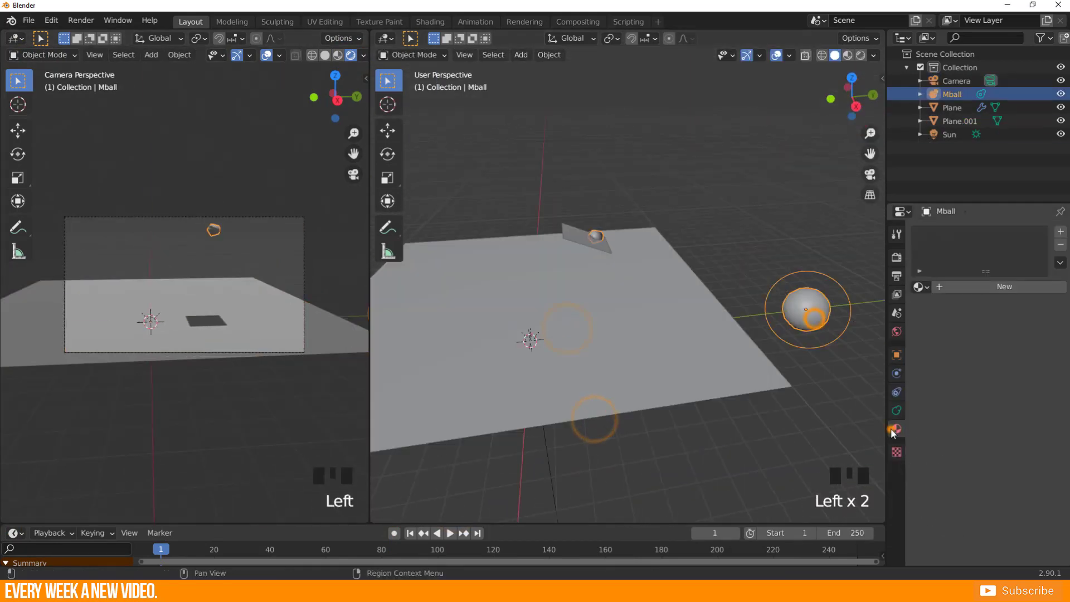
click(896, 429)
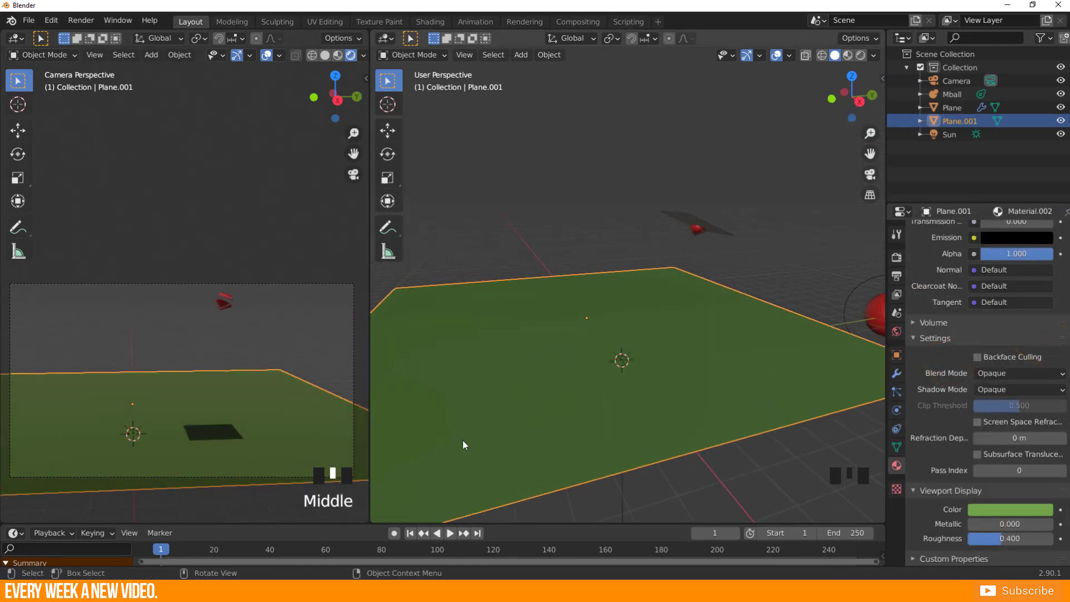
- Stop the playing animation and show Plane.001's physics settings
click(448, 532)
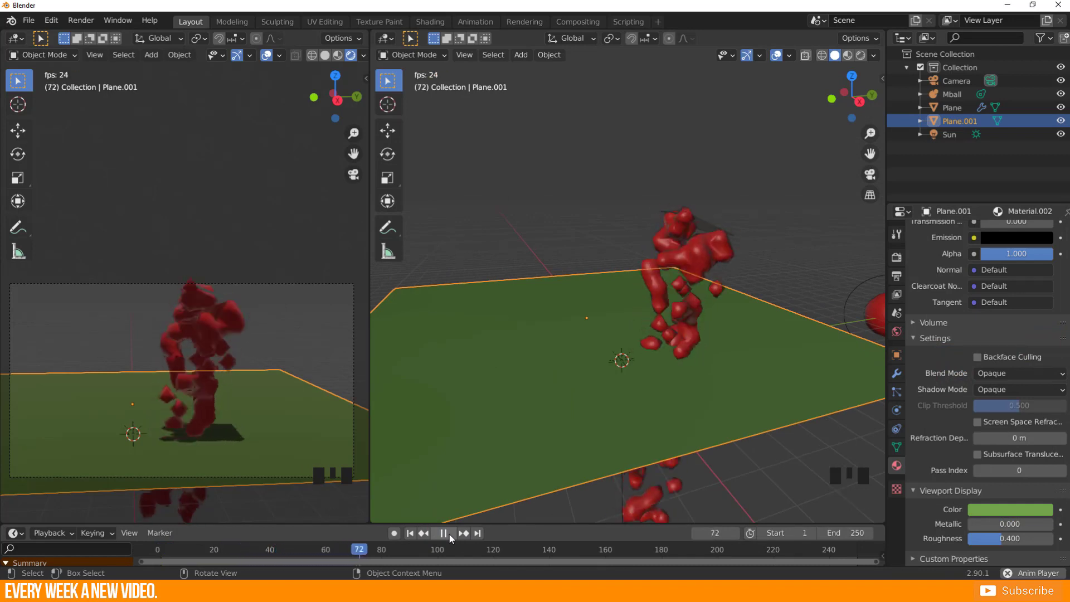
click(463, 537)
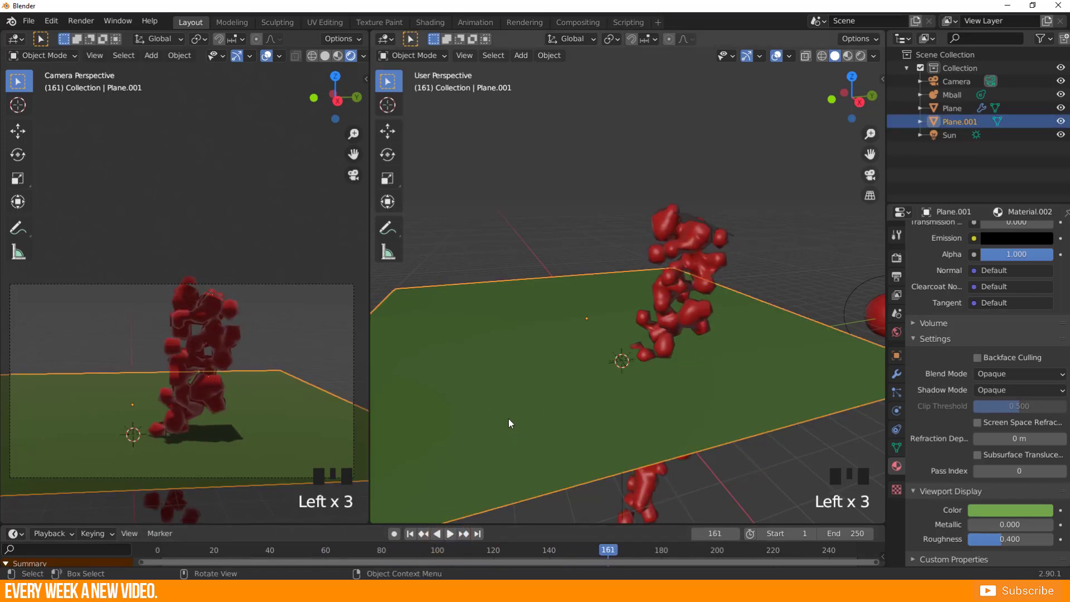
click(896, 410)
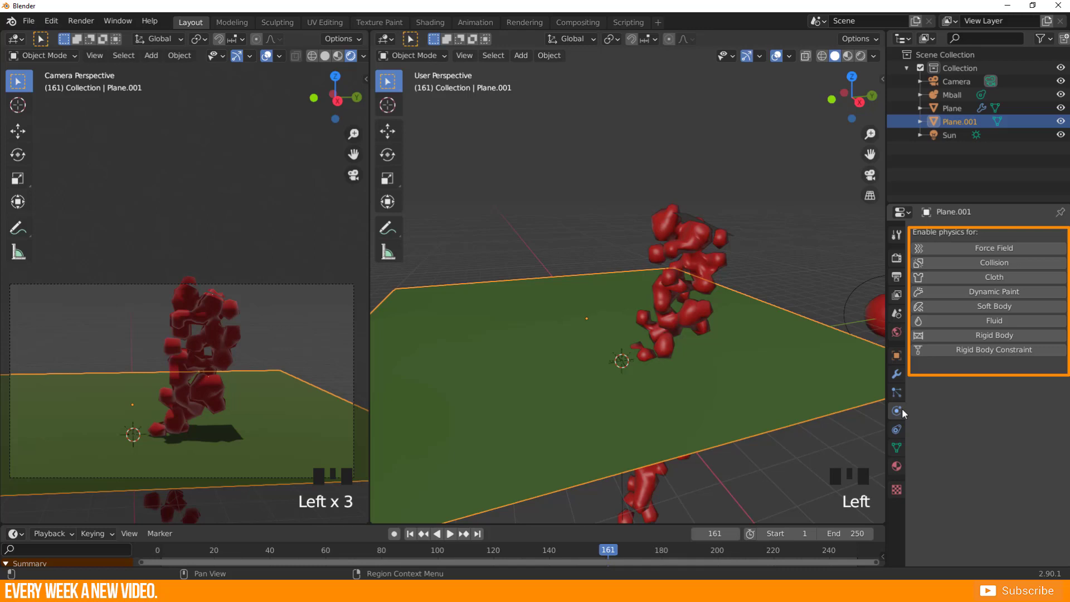
- Enable Collision on Plane.001, play to check the bounce, then rewind
click(994, 261)
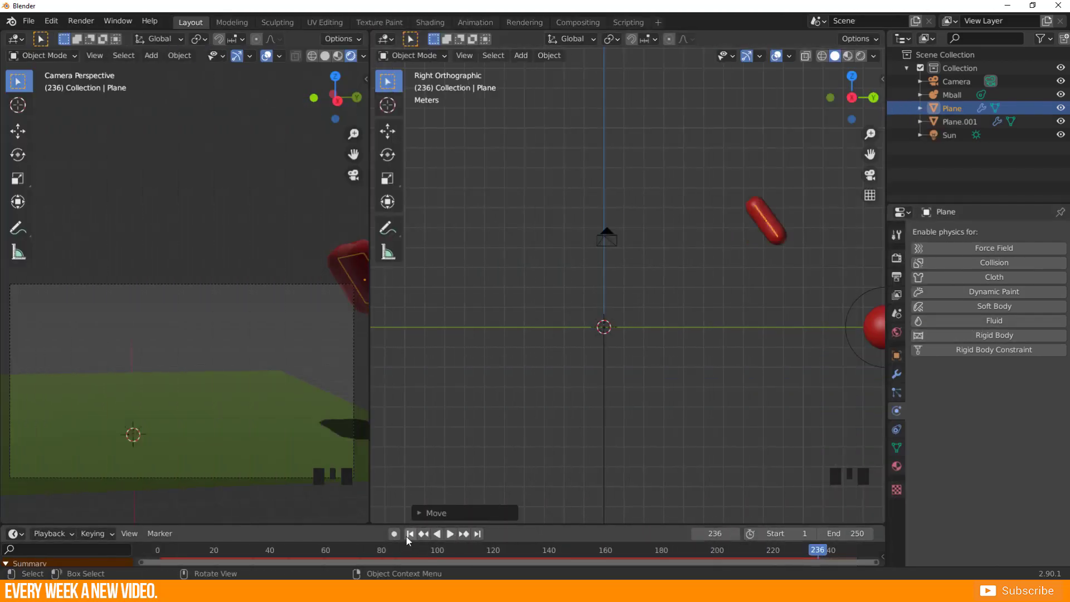
click(449, 534)
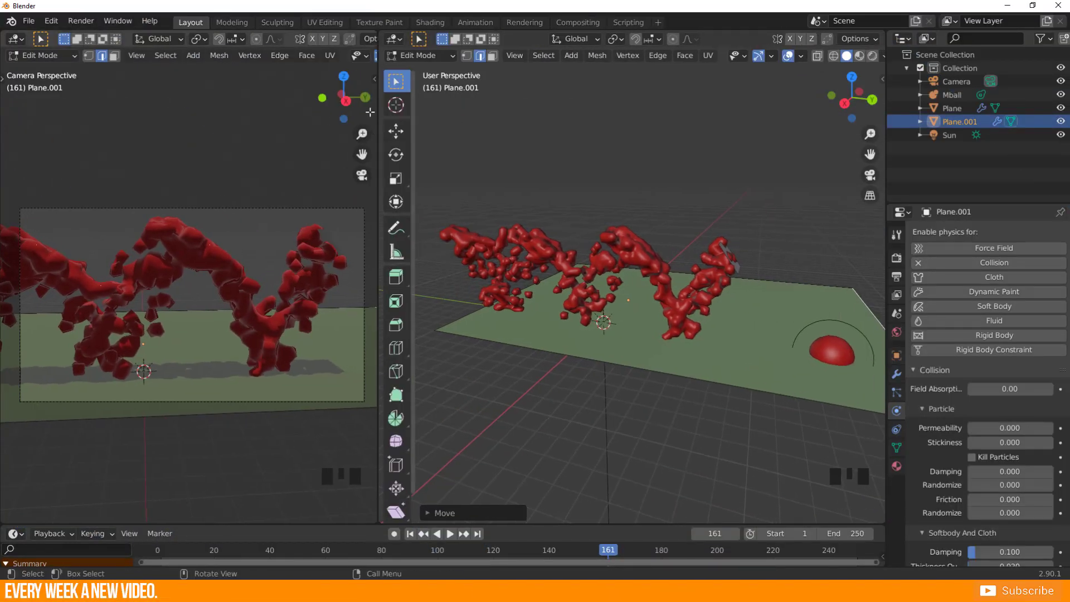
click(896, 234)
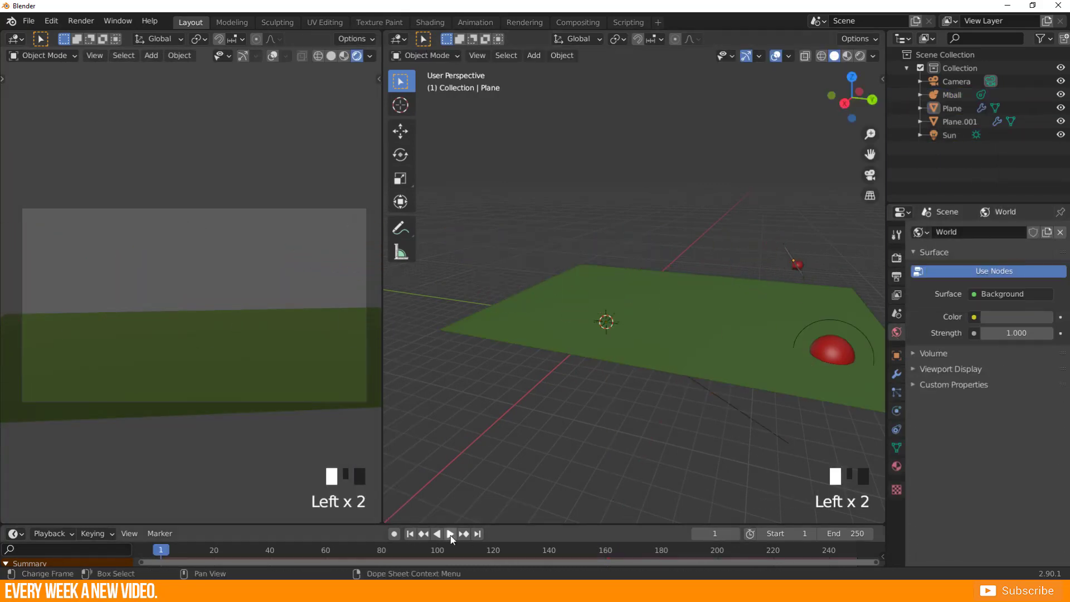
- Set Frame End to 200 in Output Properties and preview the animation
click(449, 534)
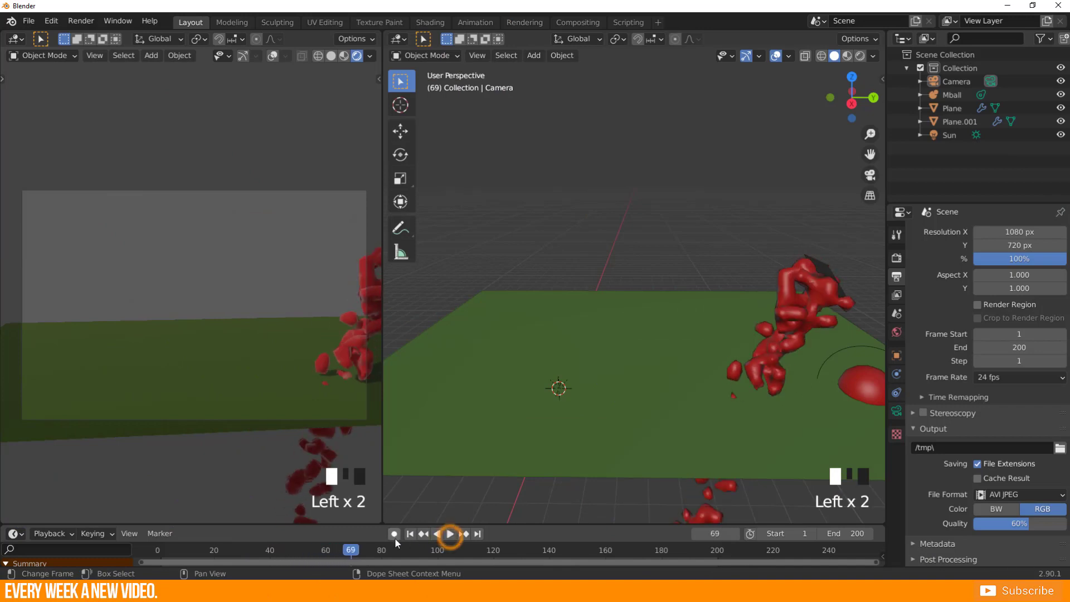
click(449, 533)
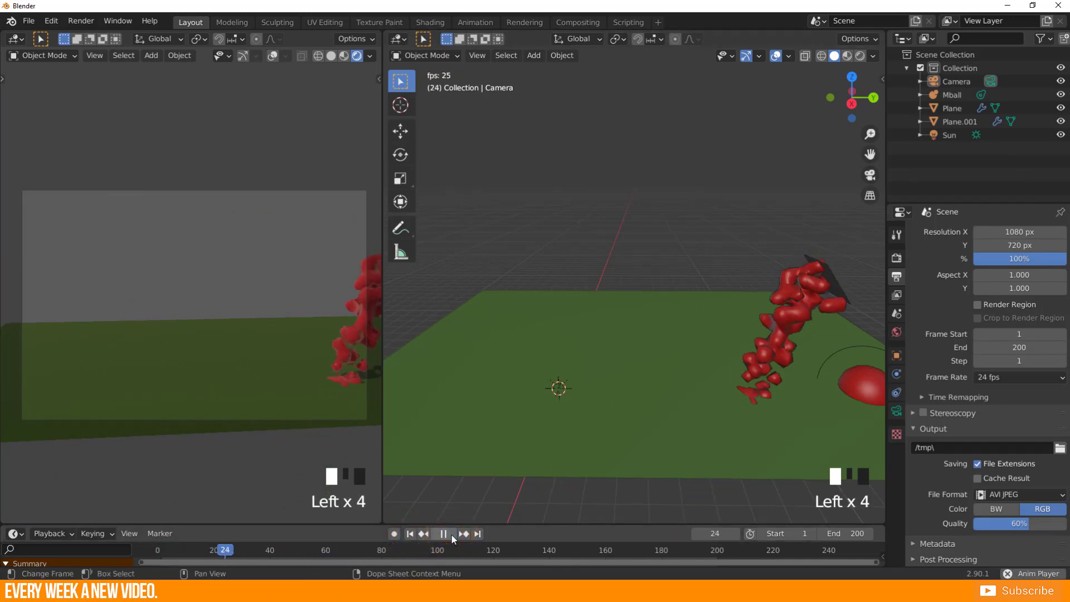
click(441, 534)
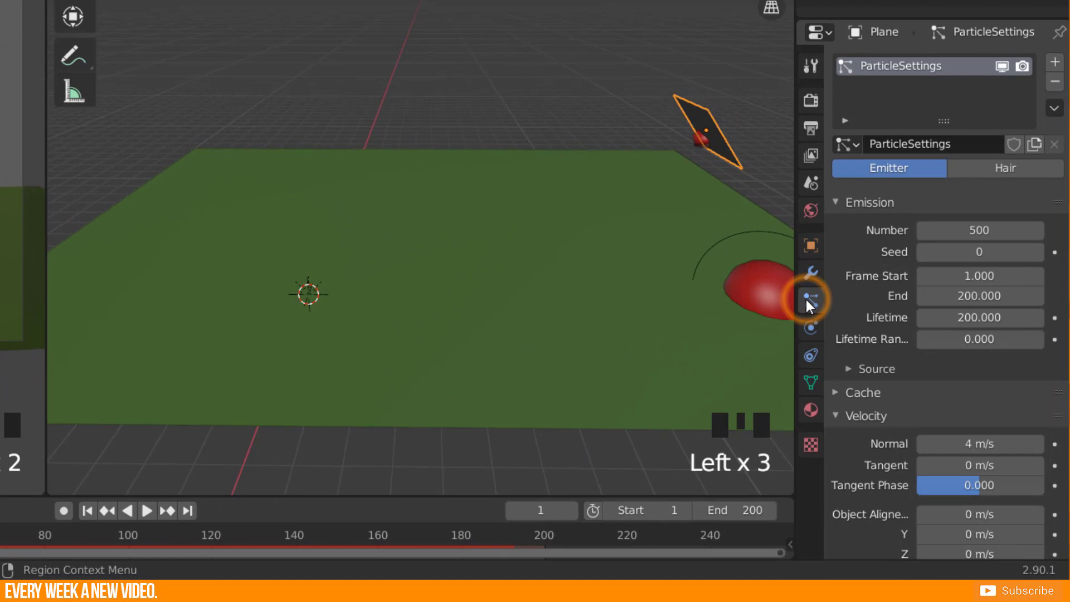
- Bake the emitter's particle cache, play the baked result, and start Render Animation
scroll(down, 3)
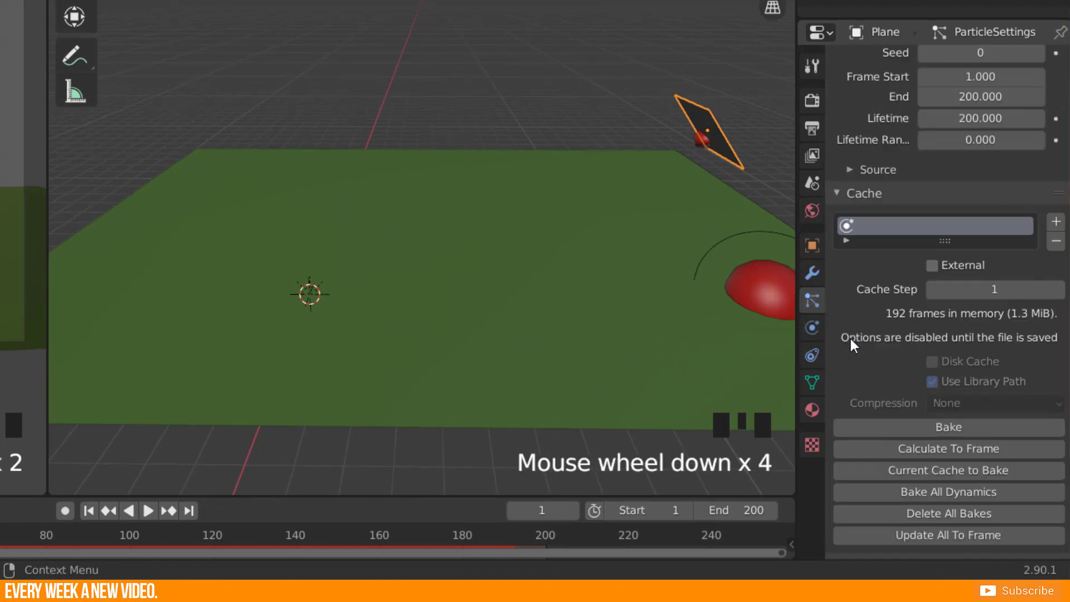
click(947, 426)
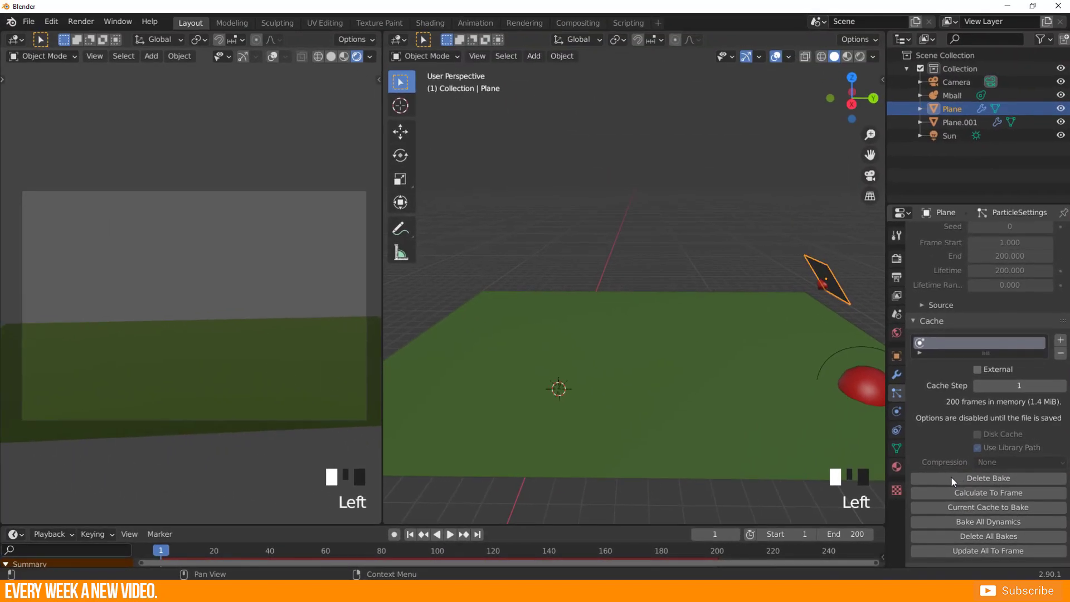
click(449, 534)
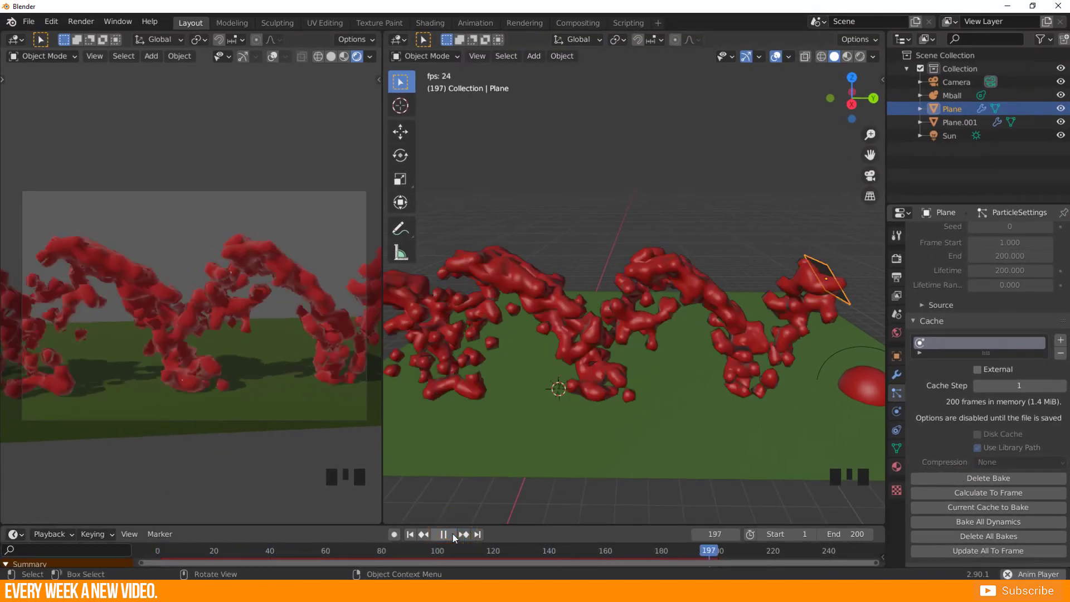
click(81, 21)
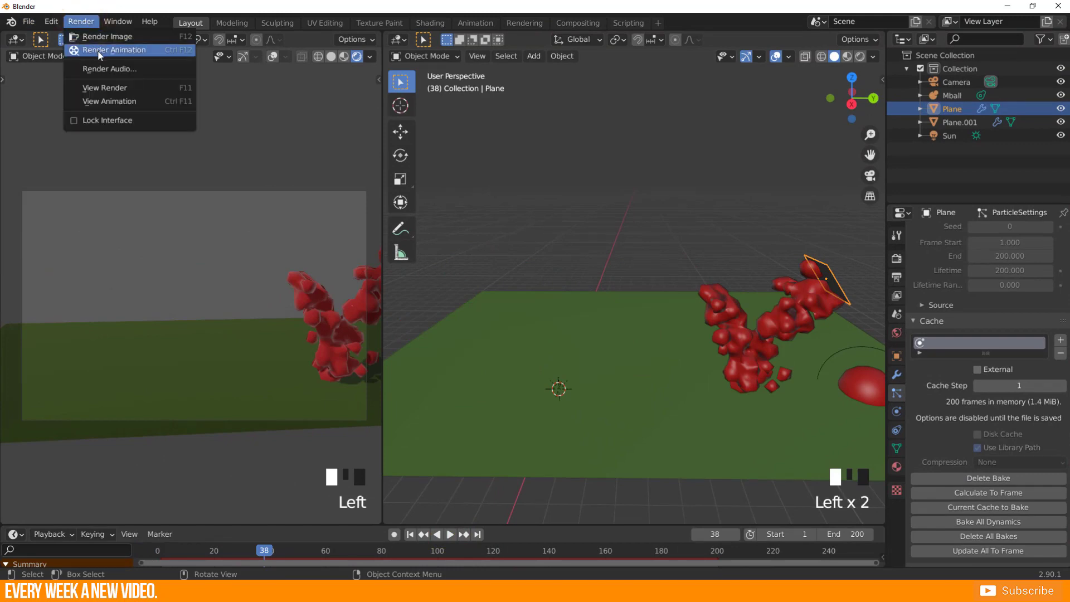
click(112, 36)
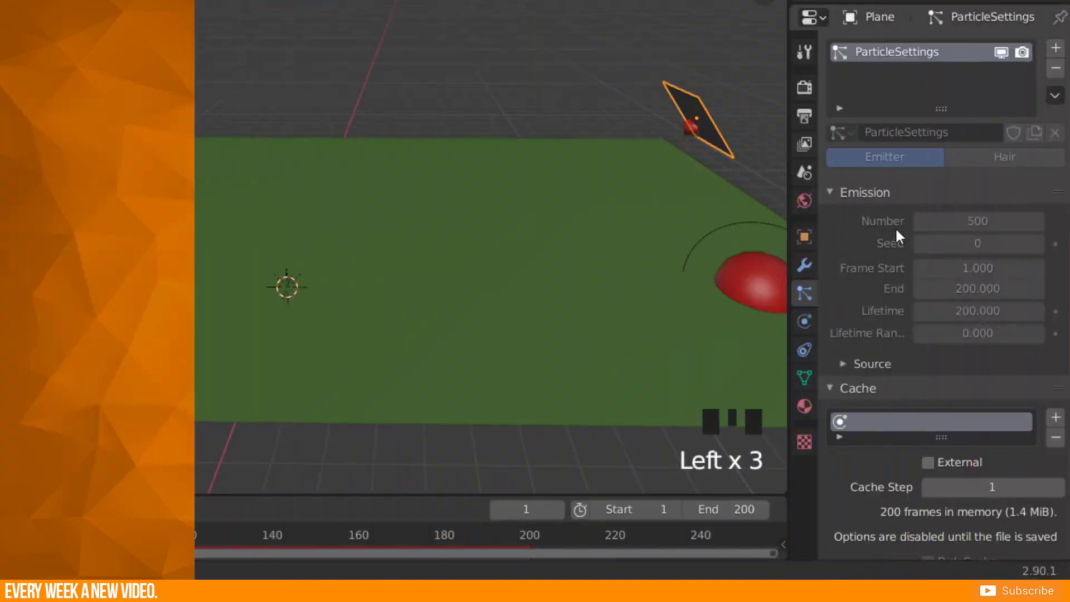
- Scroll the particle settings down to the Cache section and Bake button
scroll(down, 3)
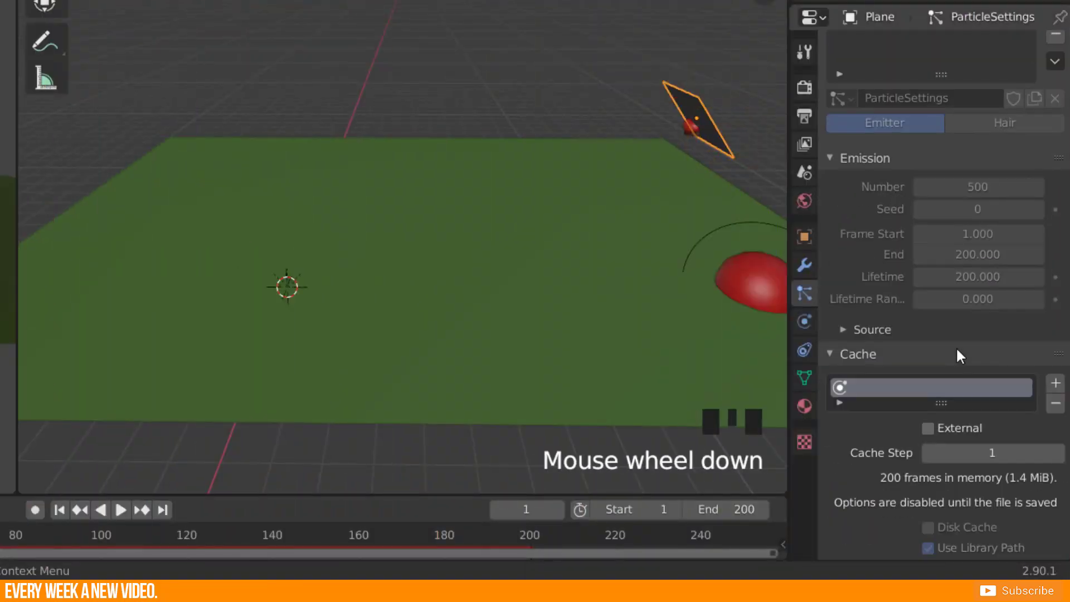
scroll(down, 3)
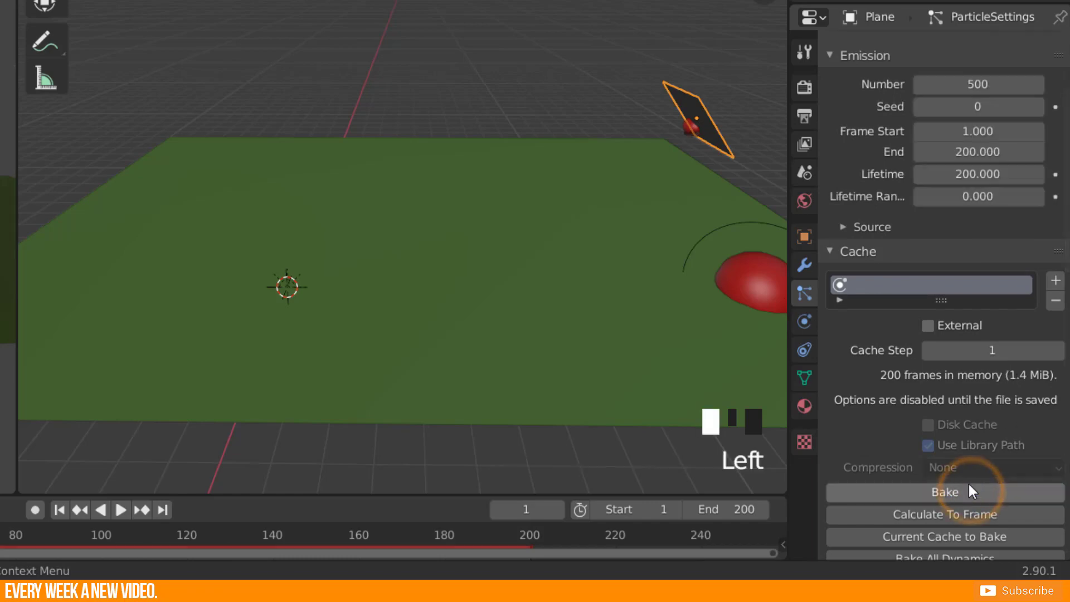